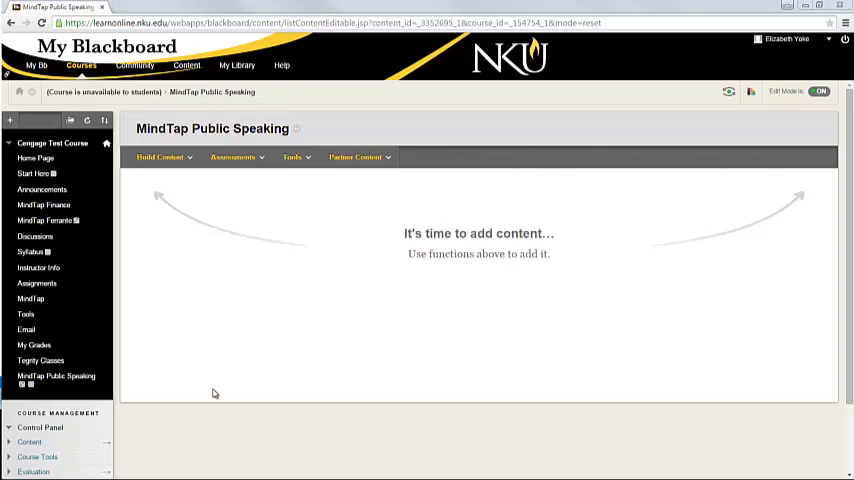
# - Scroll the course page and launch Cengage Learning MindLinks from the Tools menu
pyautogui.click(56, 376)
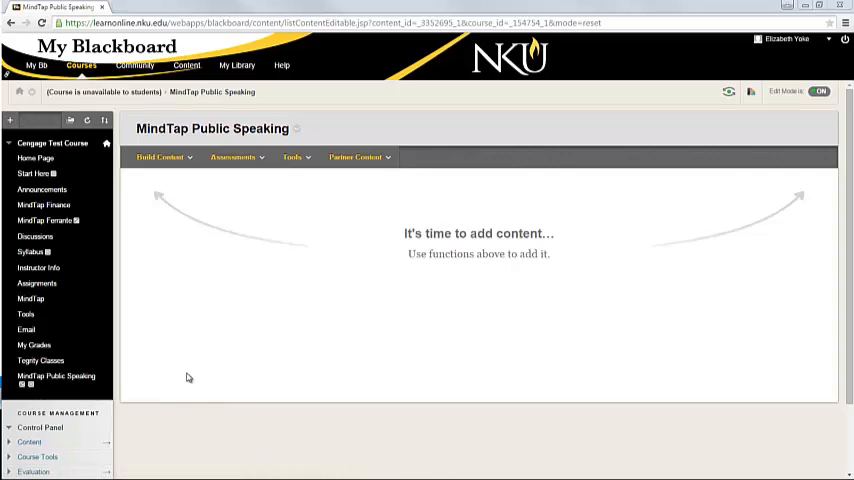
pyautogui.moveTo(200, 345)
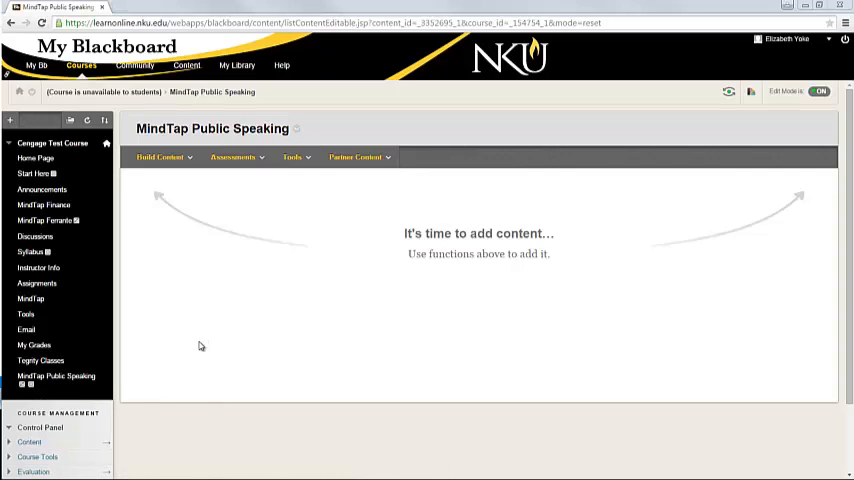
pyautogui.moveTo(190, 353)
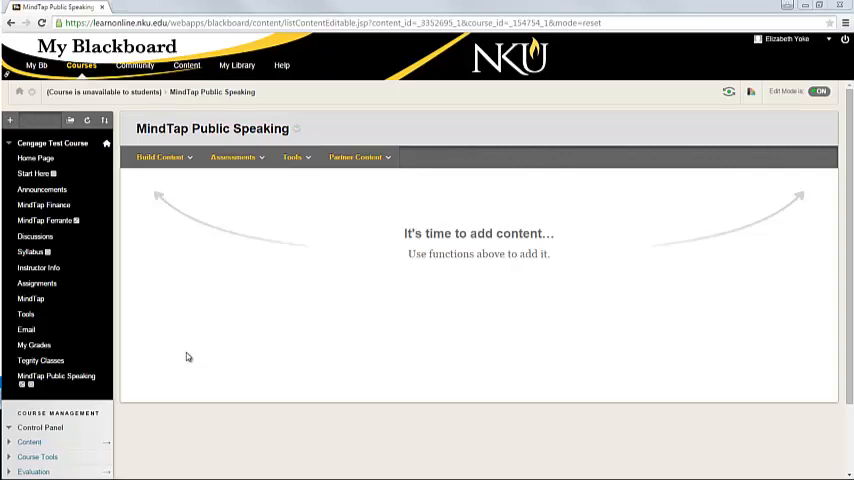
pyautogui.moveTo(181, 349)
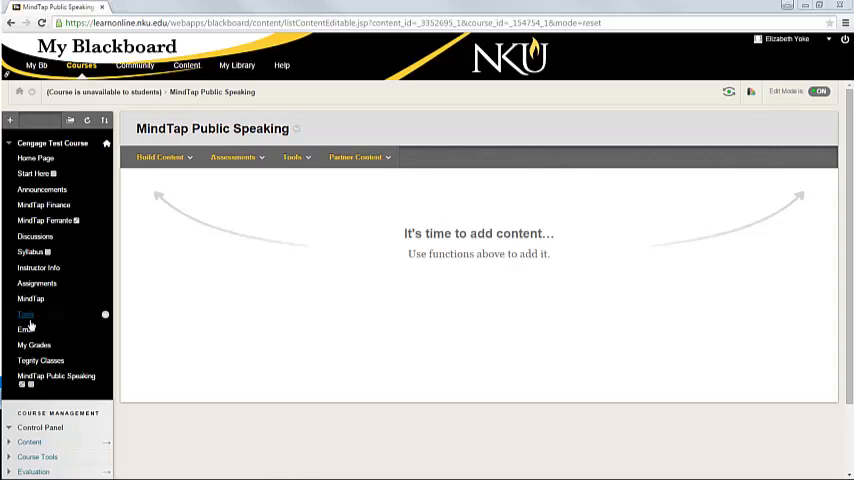
pyautogui.click(291, 157)
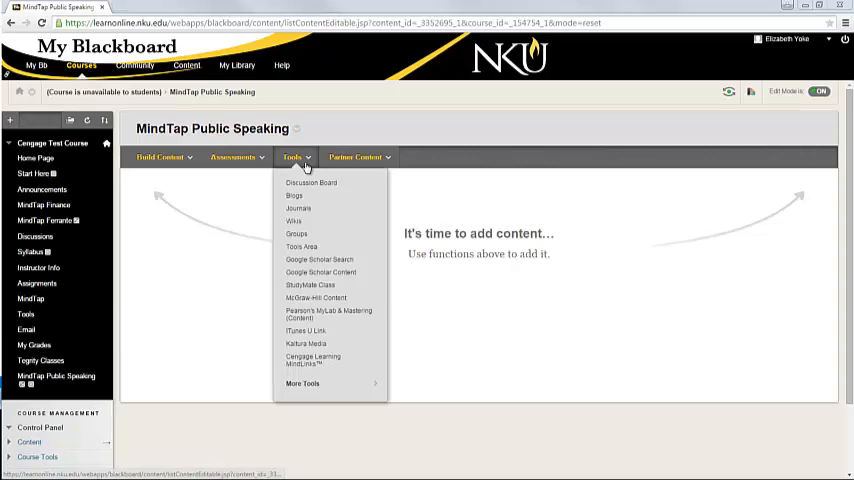
pyautogui.moveTo(337, 327)
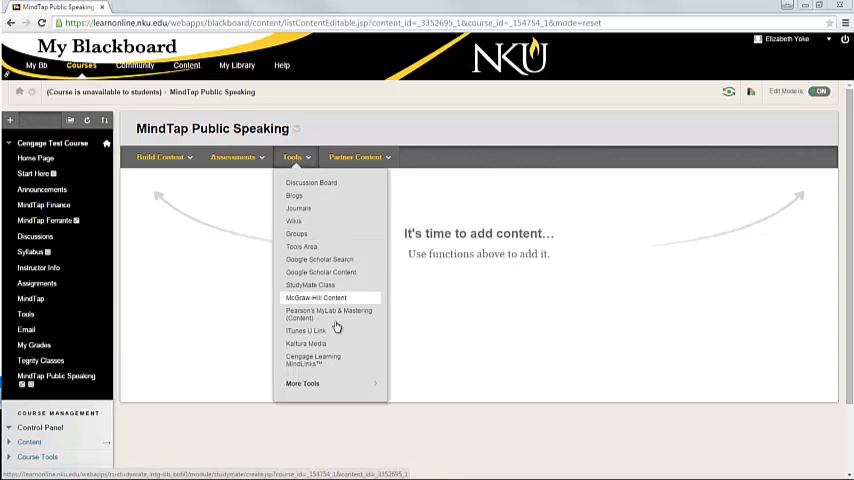
pyautogui.moveTo(340, 360)
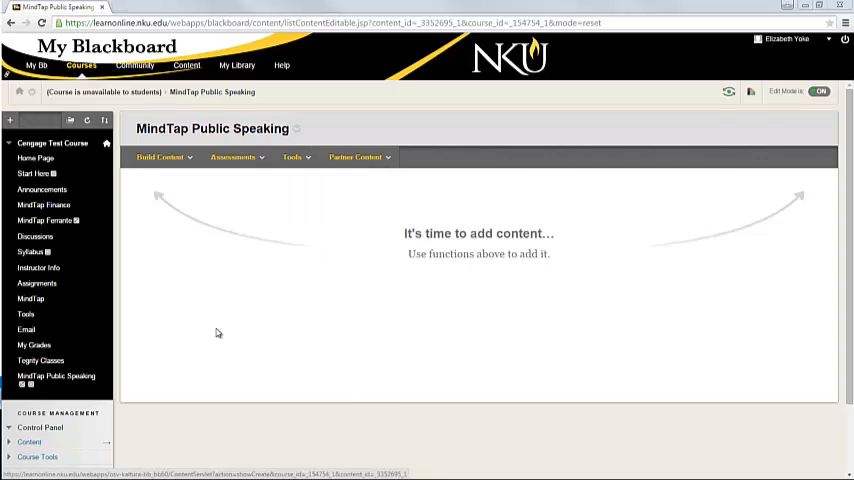
pyautogui.scroll(-3)
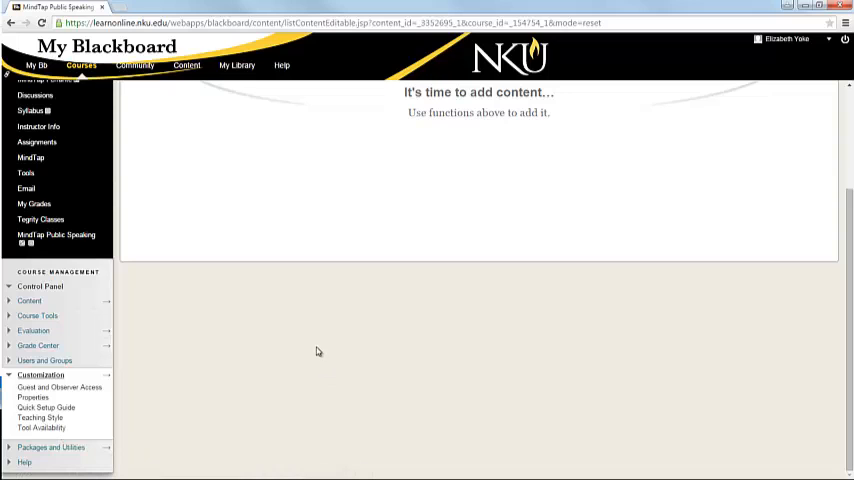
pyautogui.moveTo(248, 359)
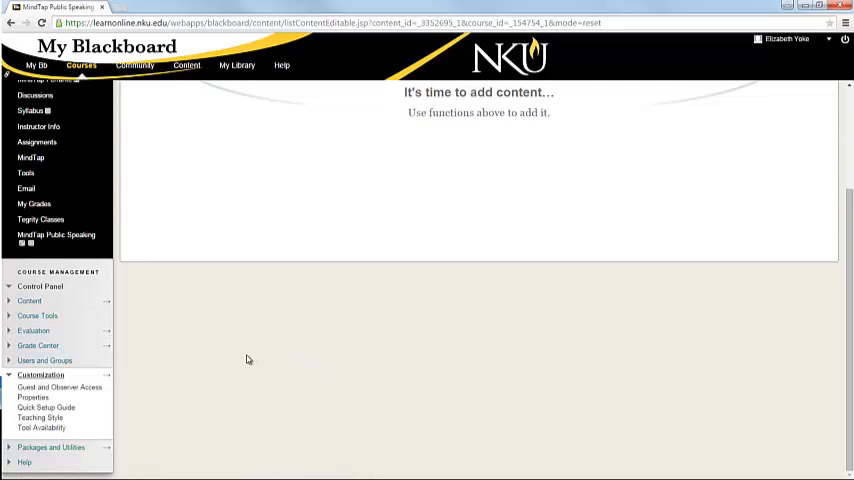
pyautogui.click(294, 157)
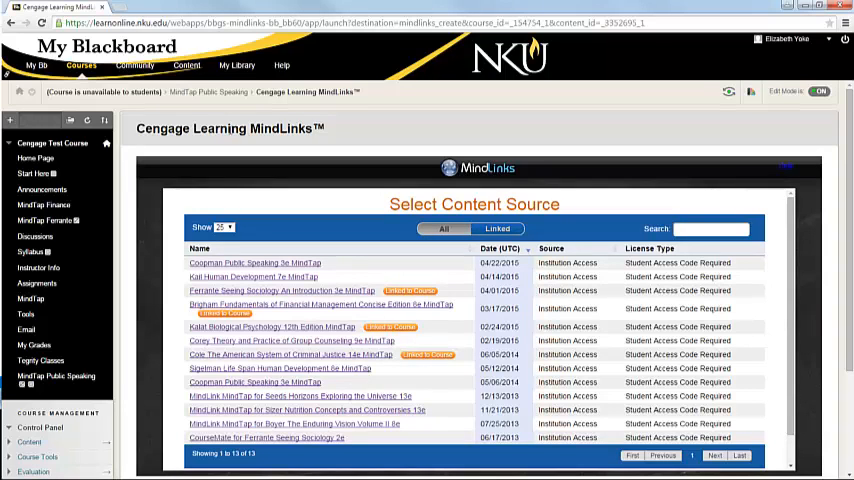
pyautogui.moveTo(232, 145)
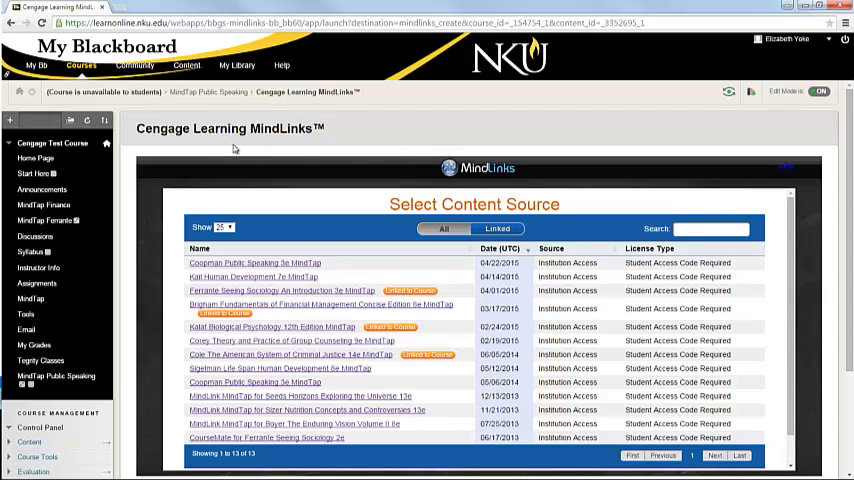
pyautogui.moveTo(287, 180)
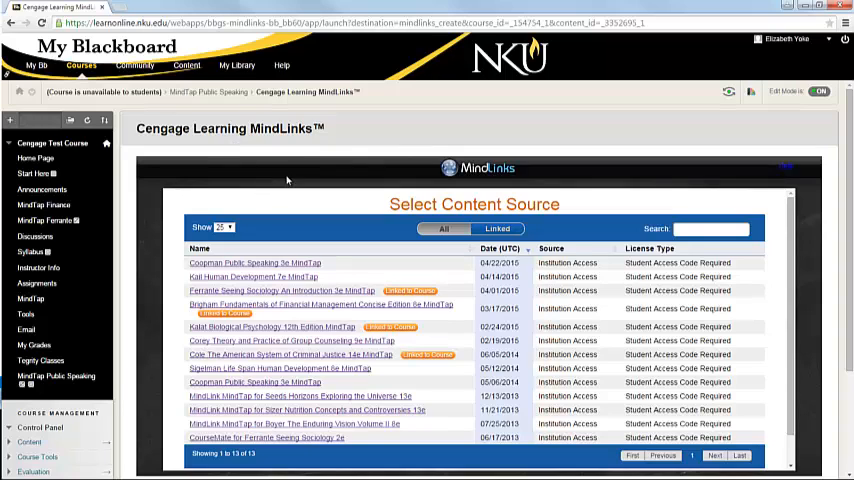
pyautogui.moveTo(188, 258)
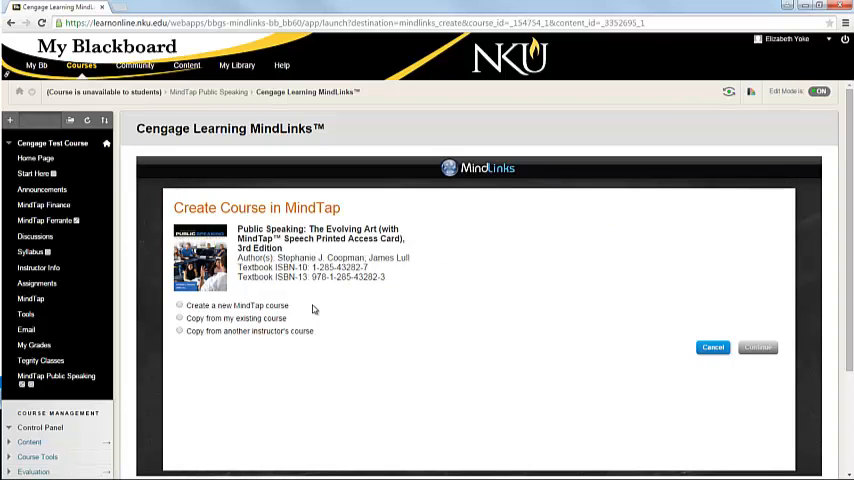
pyautogui.moveTo(296, 312)
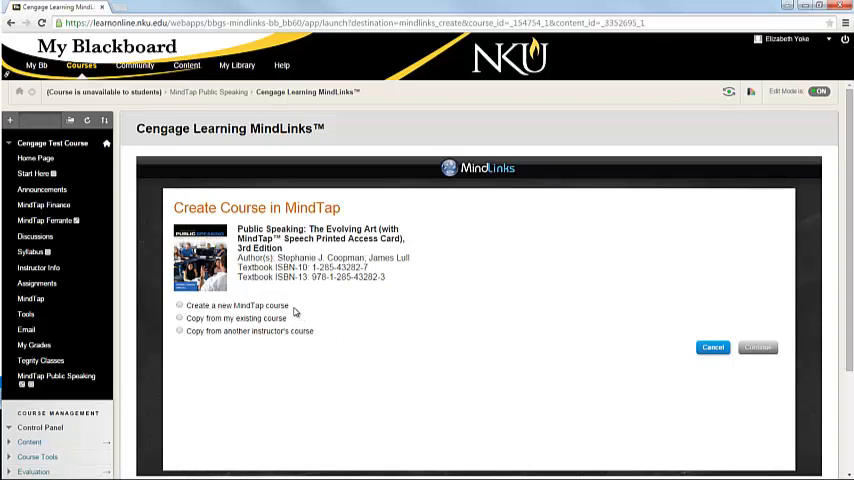
pyautogui.moveTo(293, 318)
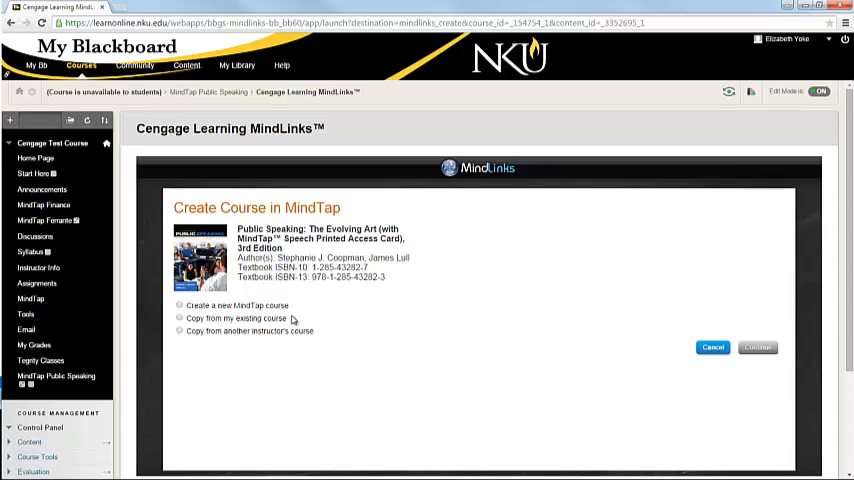
pyautogui.moveTo(250, 344)
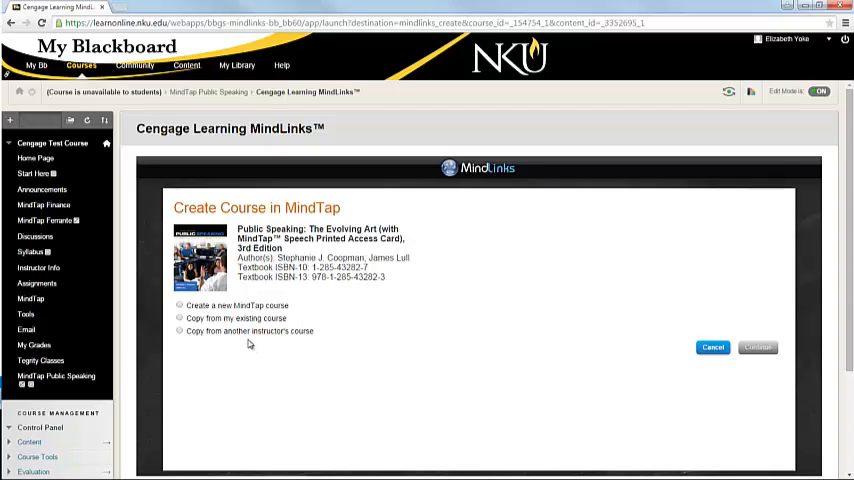
pyautogui.moveTo(244, 349)
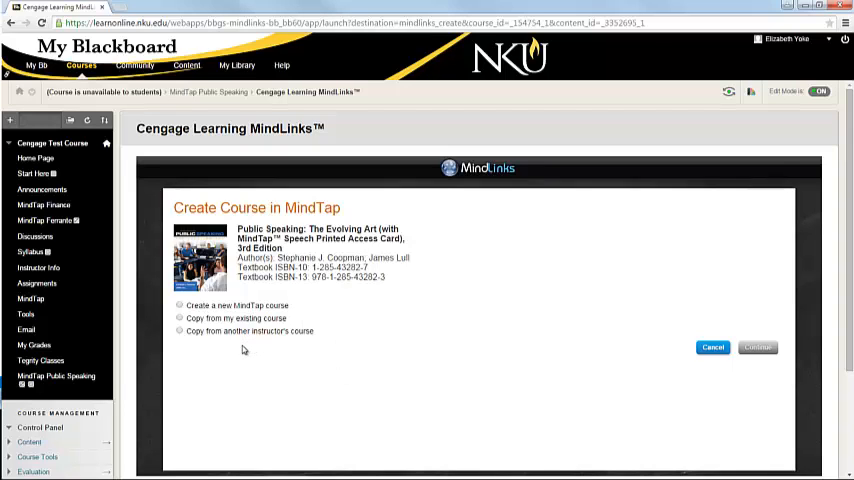
pyautogui.moveTo(255, 347)
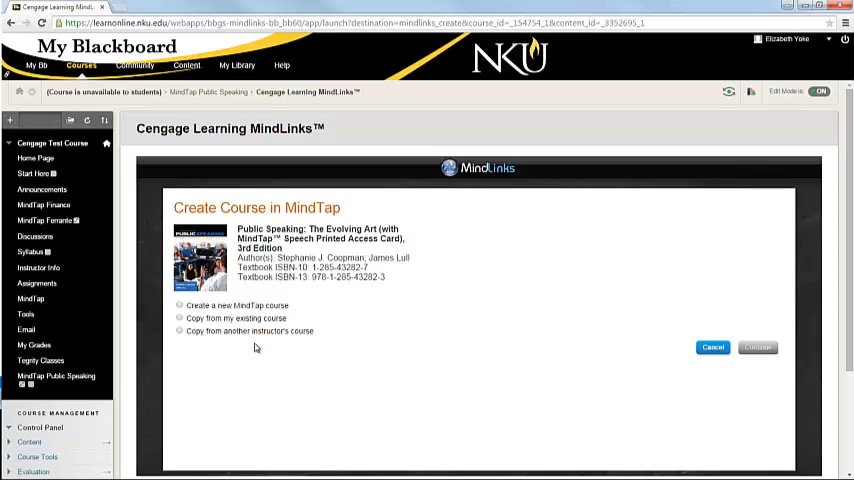
pyautogui.moveTo(261, 345)
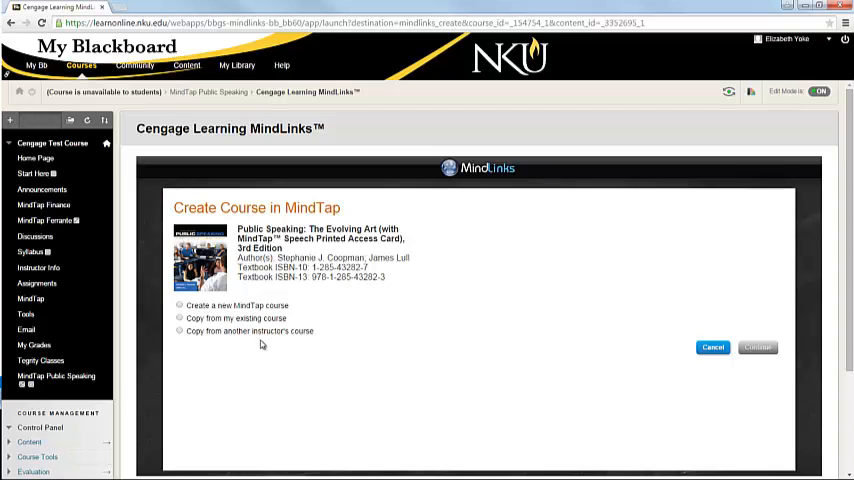
# - Create MindTap course 'NKU Public Speaking Demo', picking its start date and time zone
pyautogui.click(180, 305)
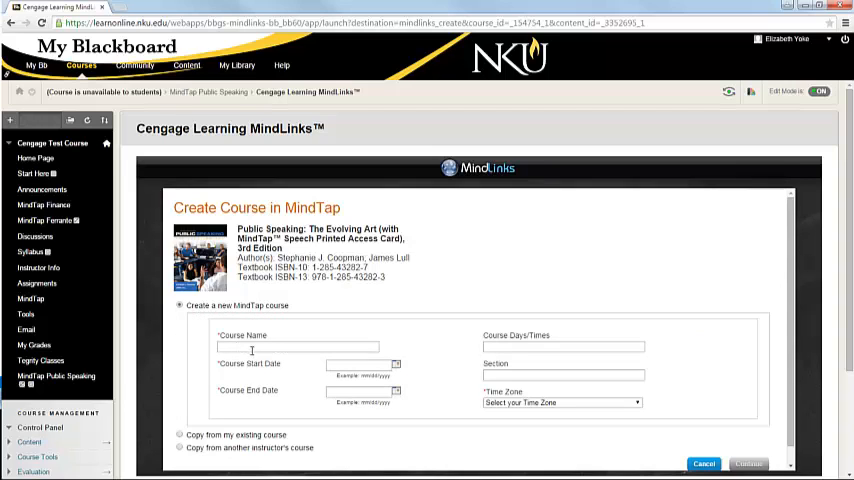
pyautogui.write('NKU Public')
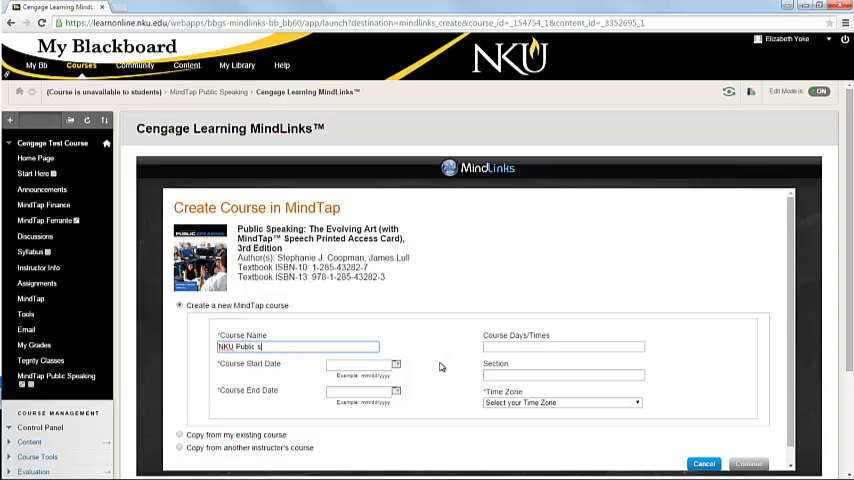
pyautogui.write('Speaking Demo')
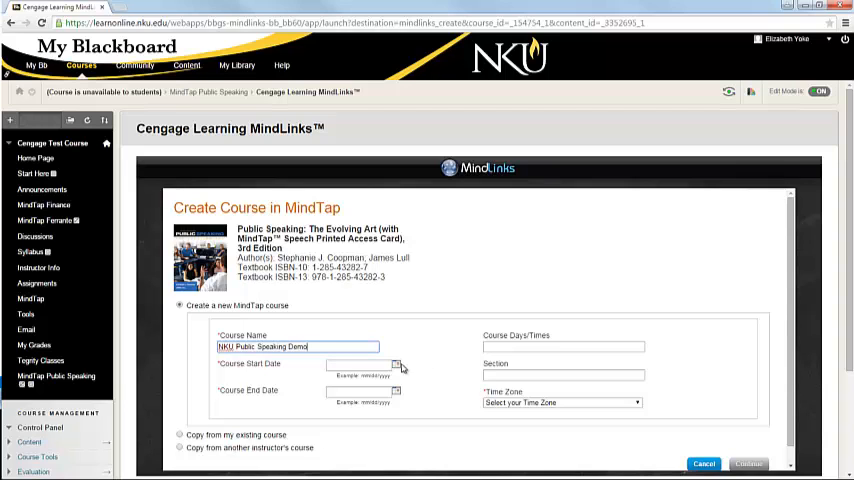
pyautogui.click(396, 364)
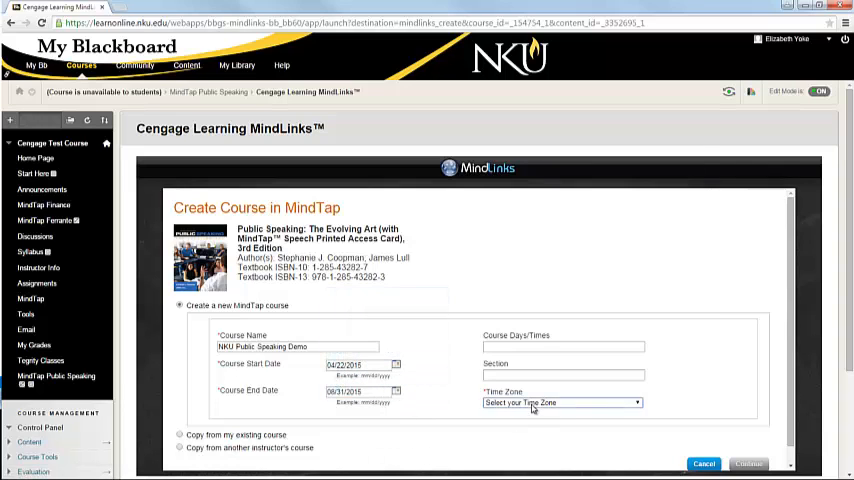
pyautogui.click(560, 402)
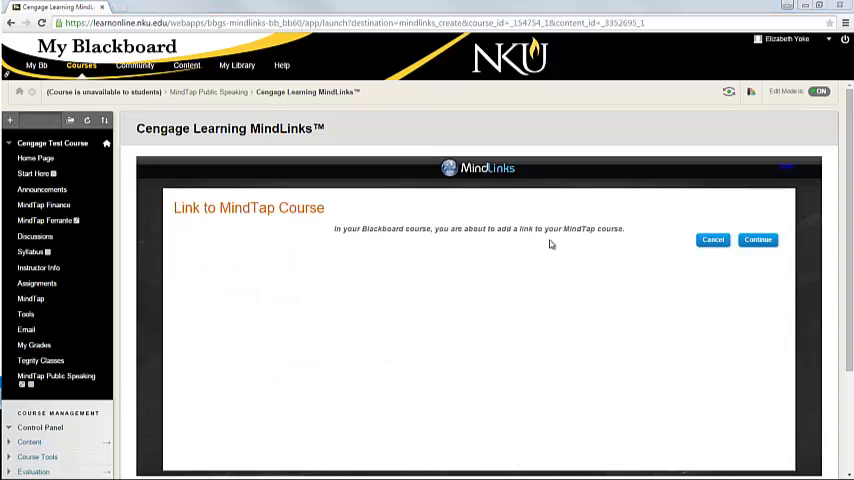
# - Confirm linking NKU Public Speaking Demo and continue back to the content area
pyautogui.click(757, 239)
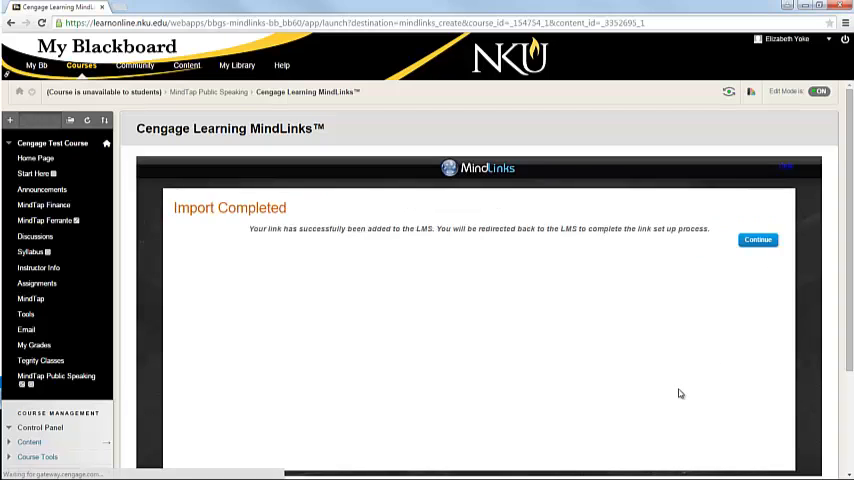
pyautogui.click(757, 239)
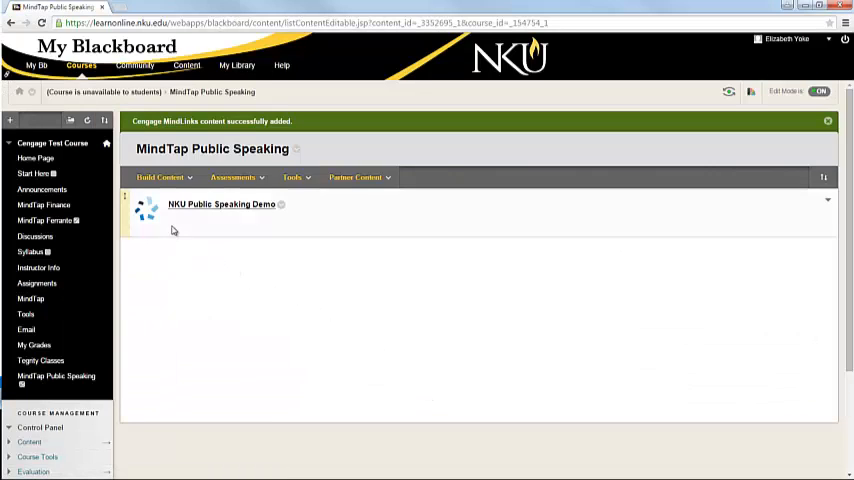
pyautogui.moveTo(221, 205)
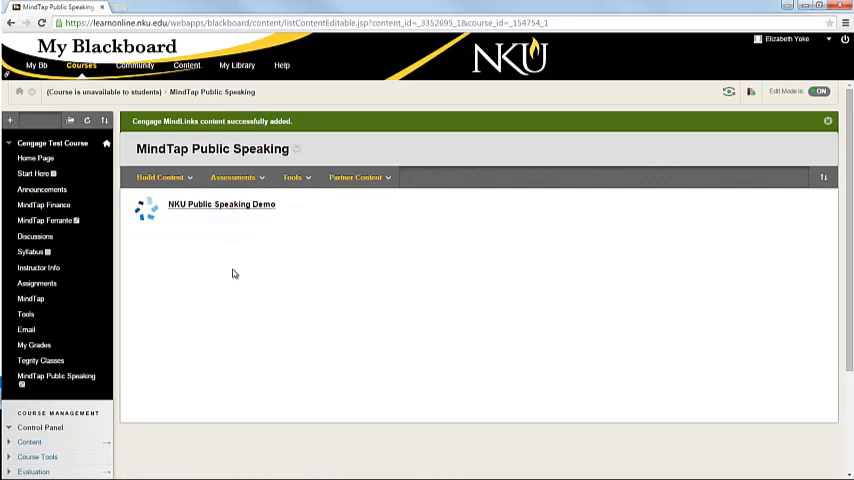
pyautogui.moveTo(199, 231)
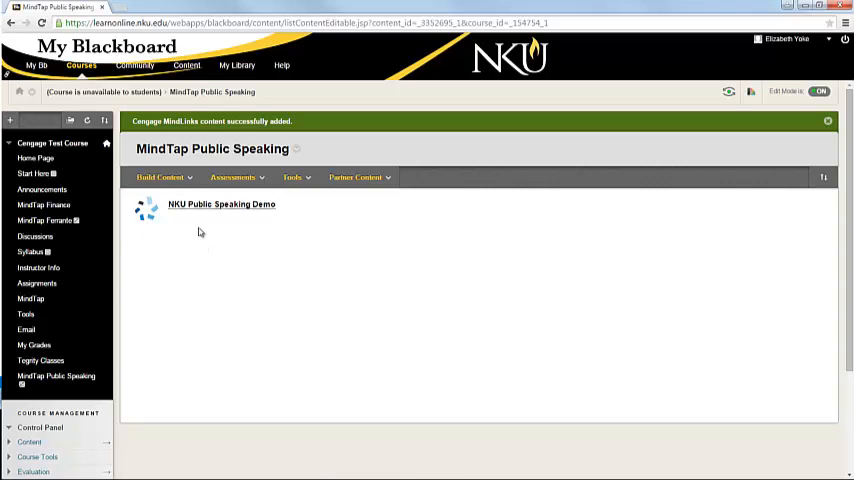
pyautogui.moveTo(243, 327)
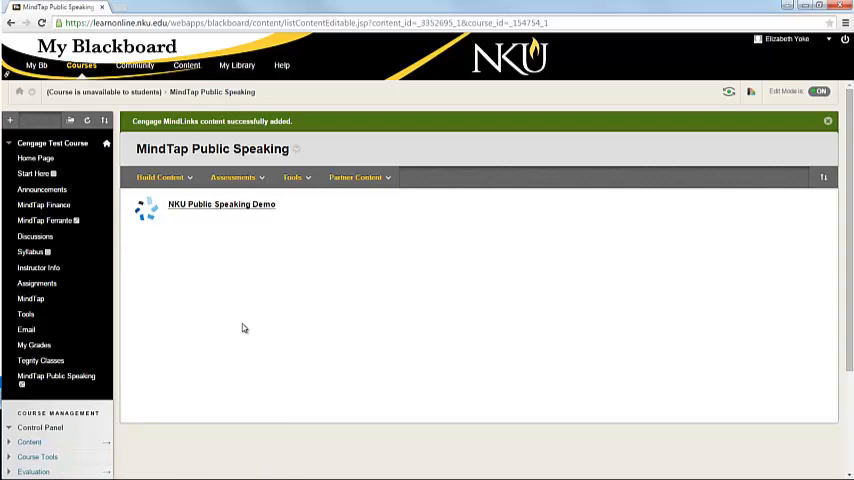
pyautogui.moveTo(240, 317)
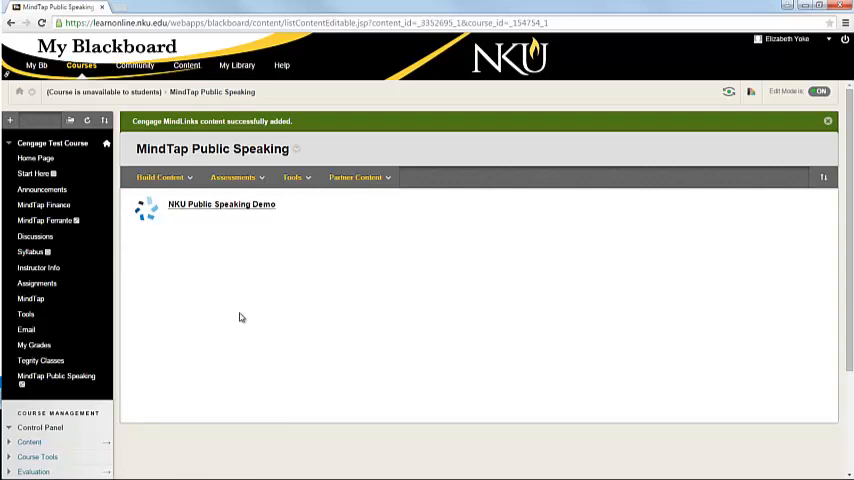
pyautogui.moveTo(220, 305)
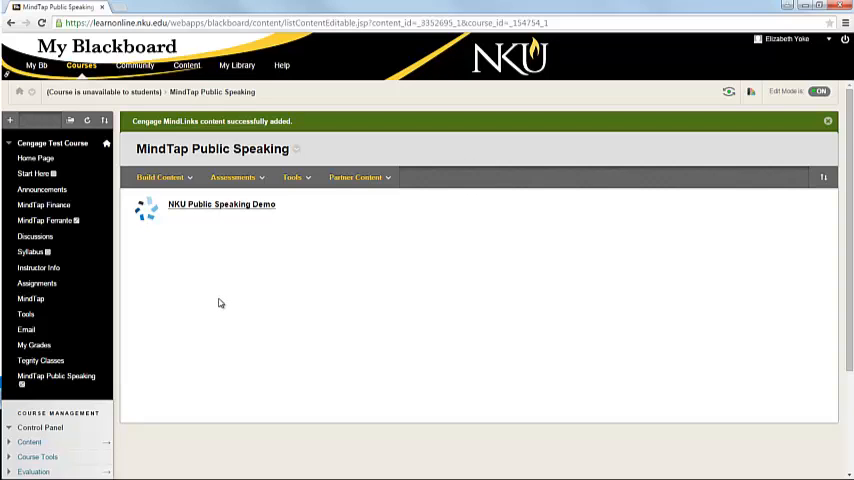
pyautogui.moveTo(270, 287)
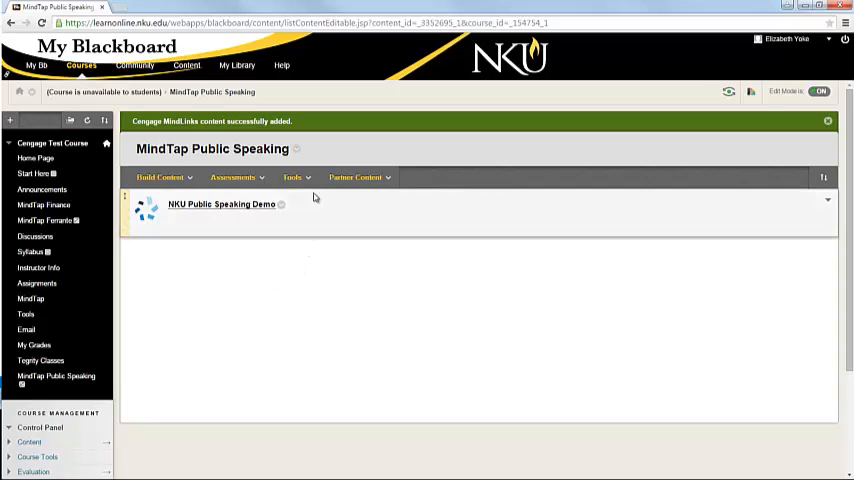
# - Reopen Cengage Learning MindLinks and choose Coopman Public Speaking 3e MindTap as the source
pyautogui.click(292, 177)
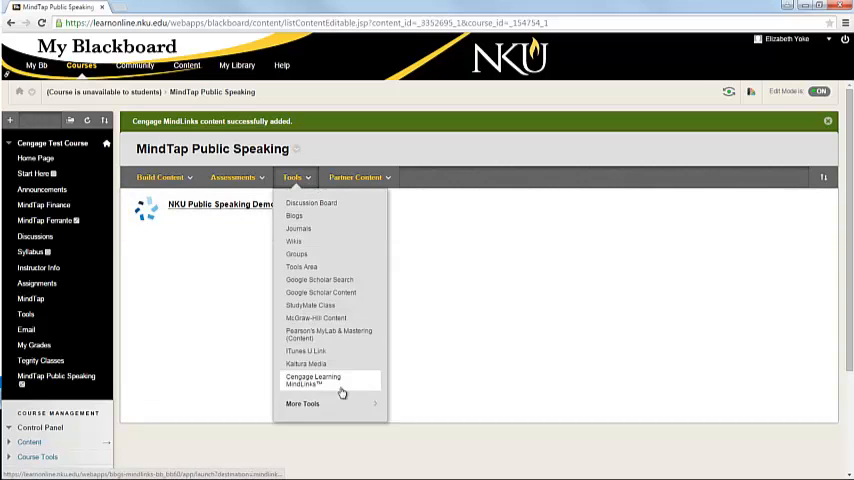
pyautogui.click(313, 381)
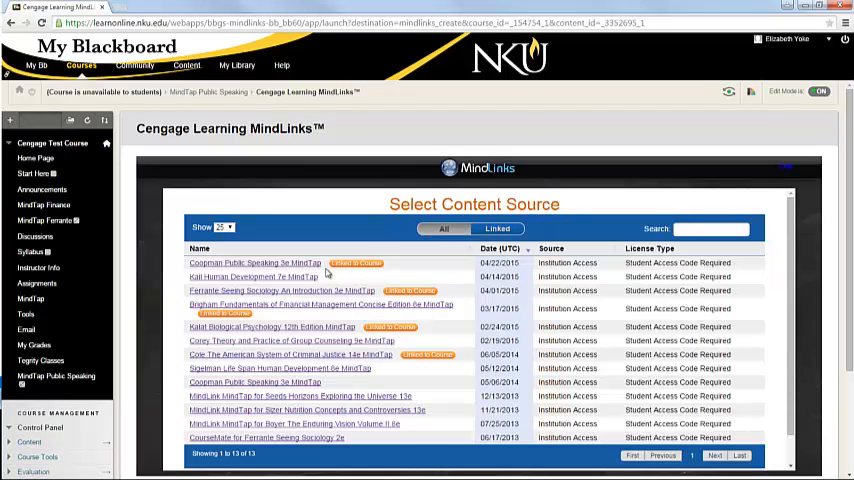
pyautogui.click(254, 263)
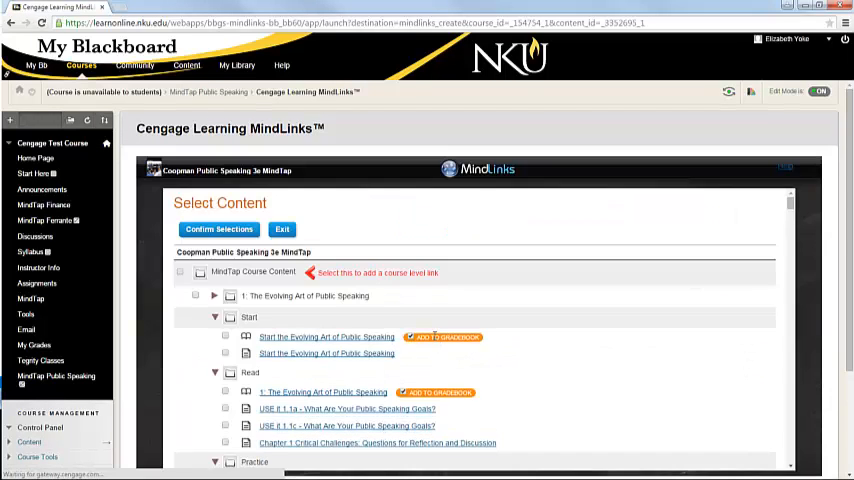
pyautogui.scroll(-3)
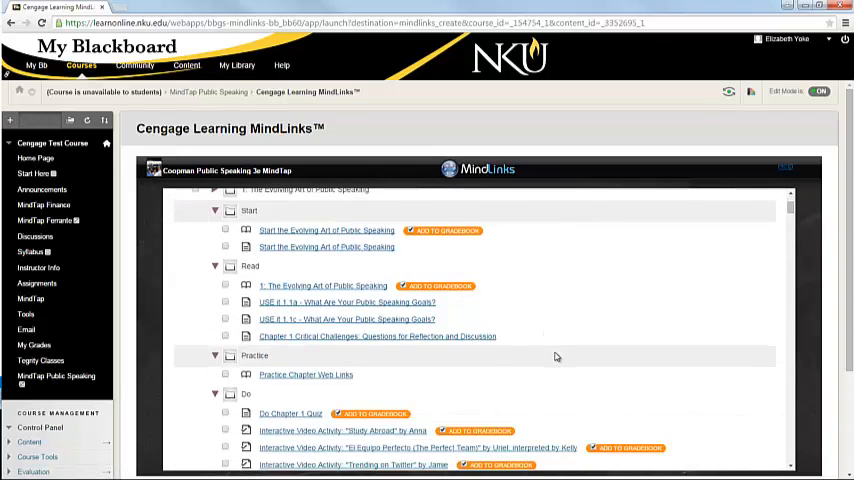
pyautogui.moveTo(514, 262)
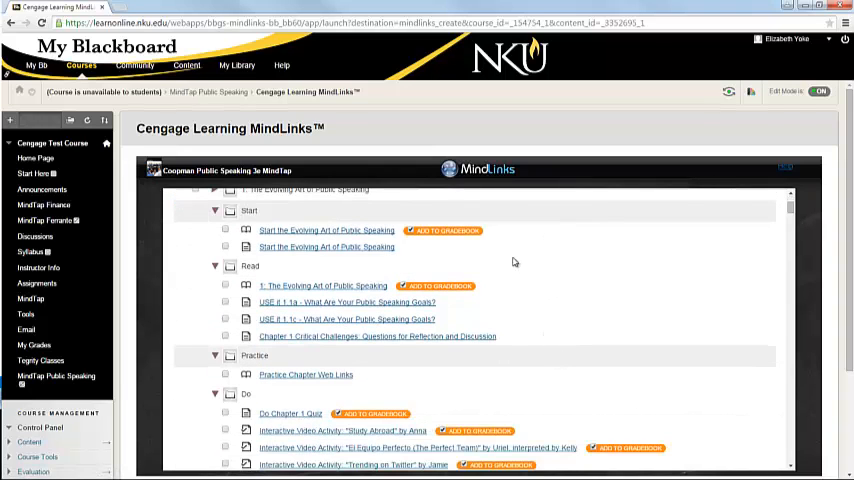
pyautogui.scroll(-3)
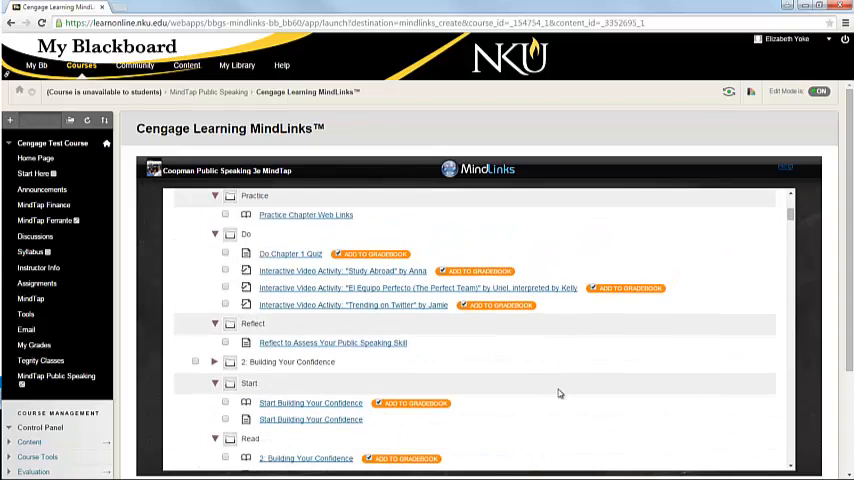
pyautogui.scroll(3)
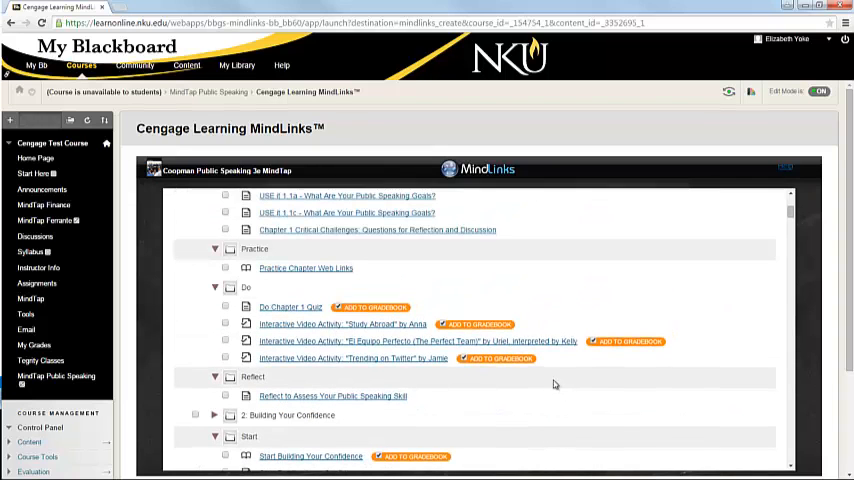
pyautogui.moveTo(268, 427)
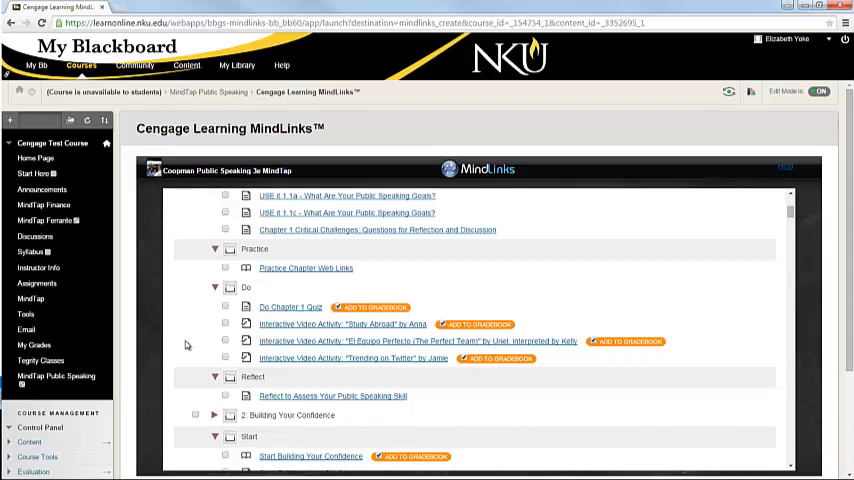
pyautogui.moveTo(178, 333)
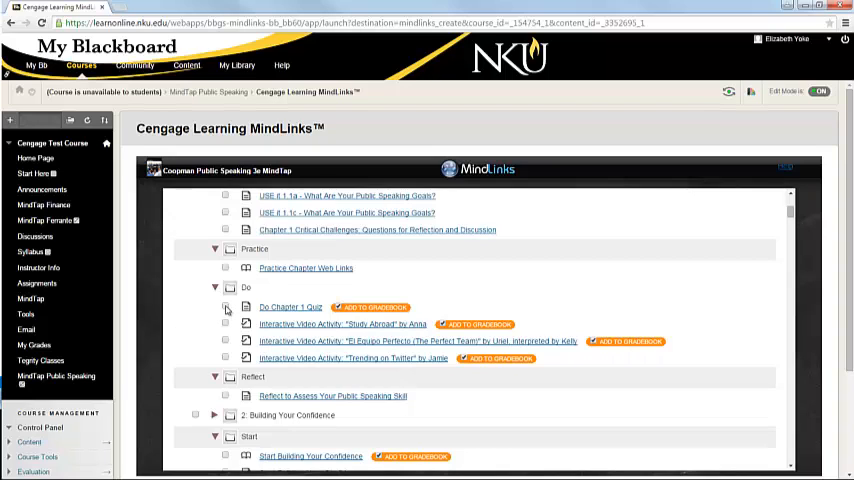
# - Select Do Chapter 1 Quiz and the Study Abroad video activity, confirm, and save
pyautogui.click(226, 307)
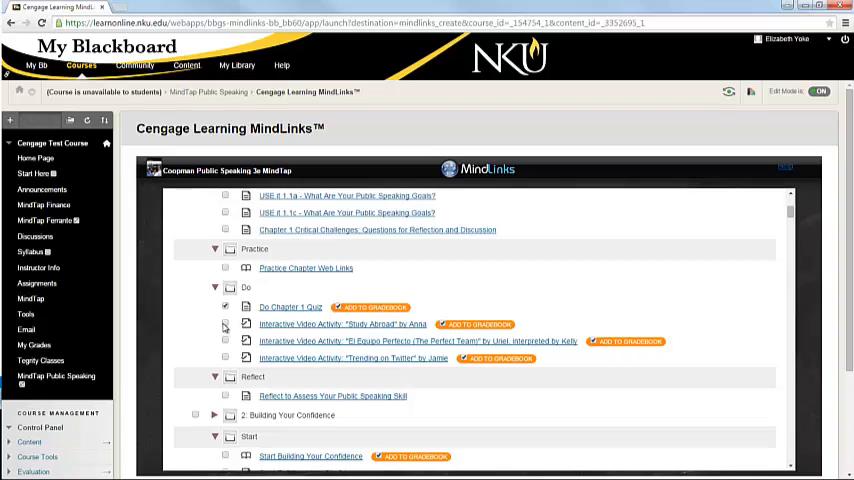
pyautogui.click(226, 323)
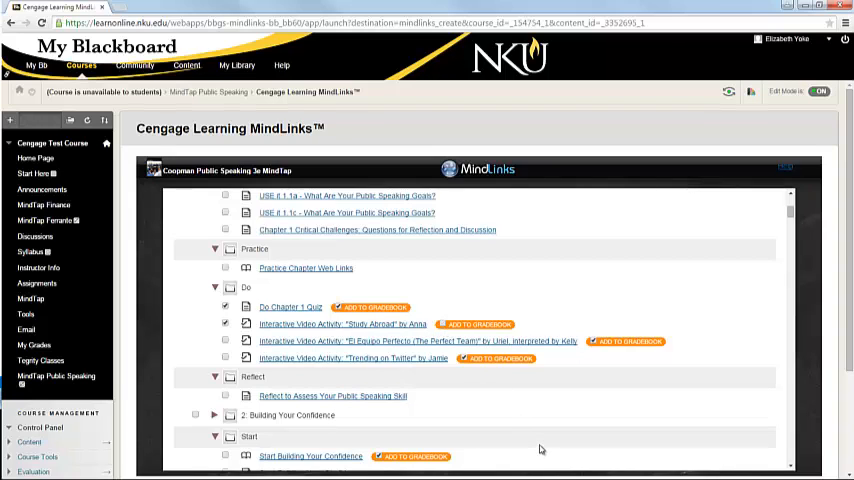
pyautogui.moveTo(517, 439)
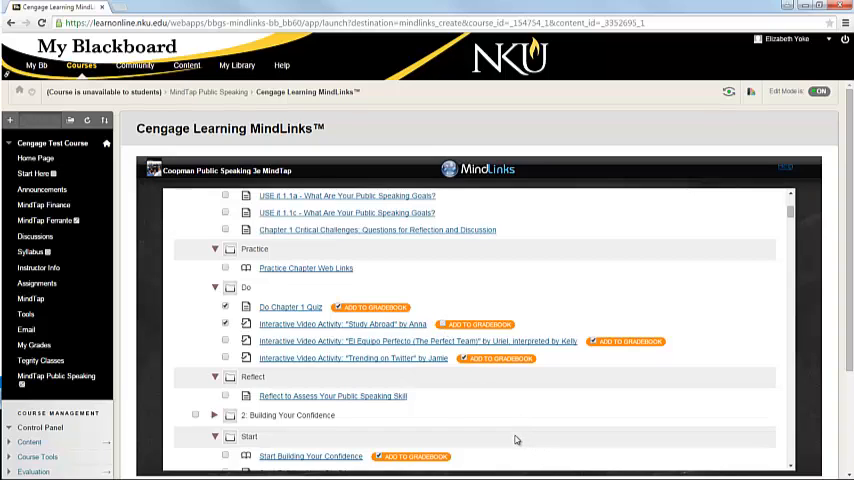
pyautogui.moveTo(429, 401)
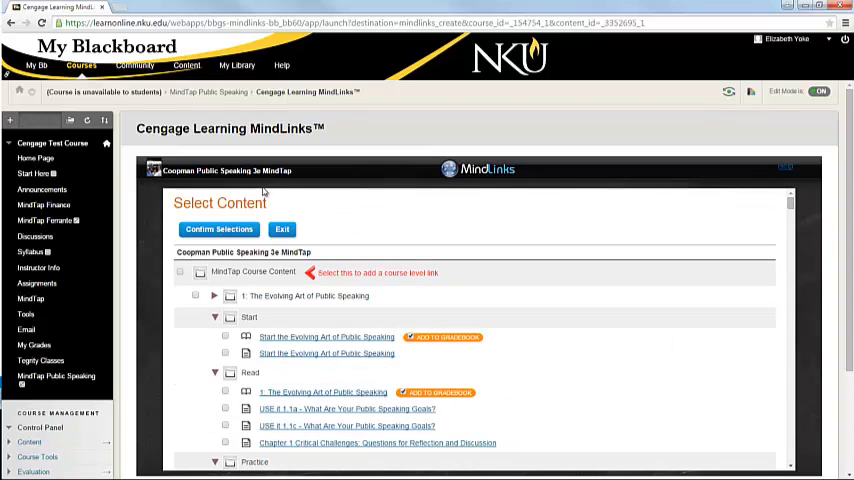
pyautogui.click(218, 229)
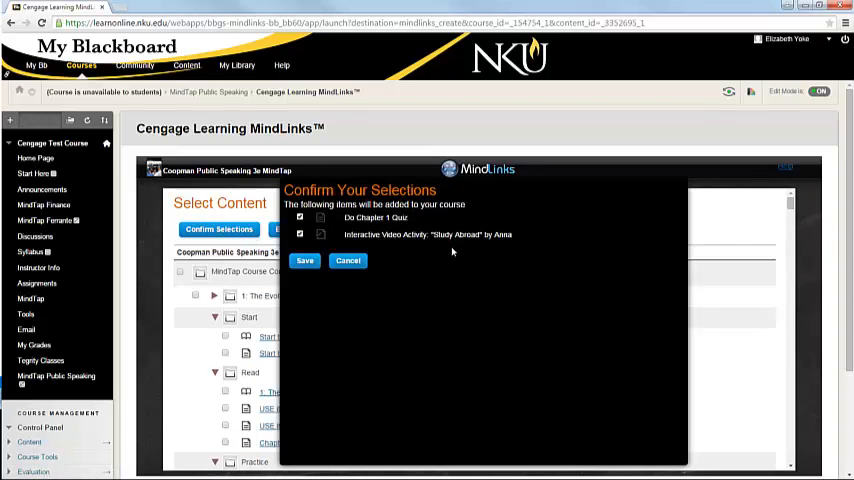
pyautogui.click(305, 260)
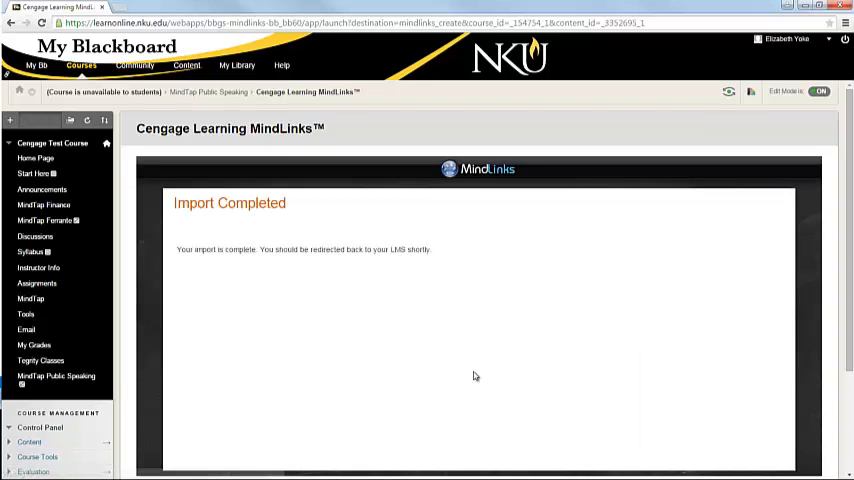
pyautogui.moveTo(530, 383)
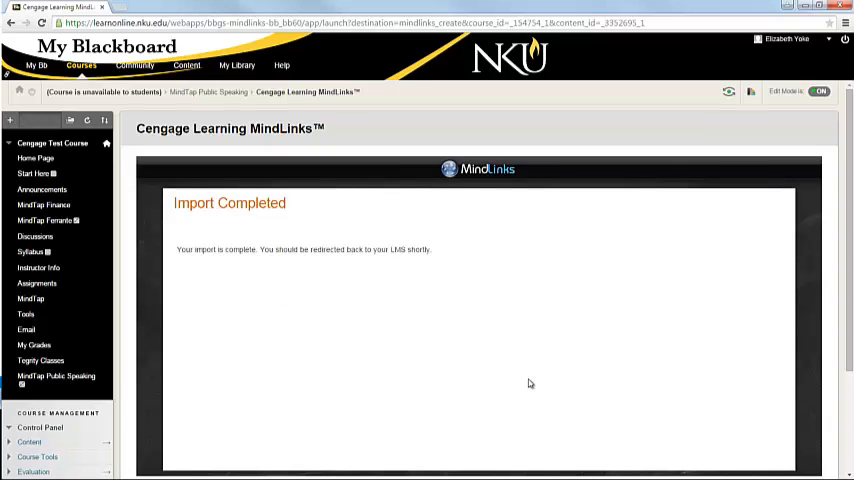